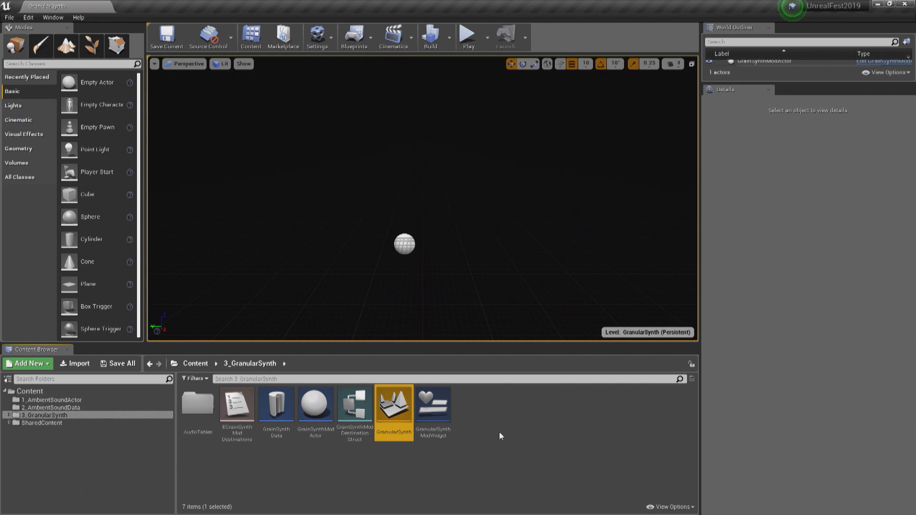
mouse_move(483, 430)
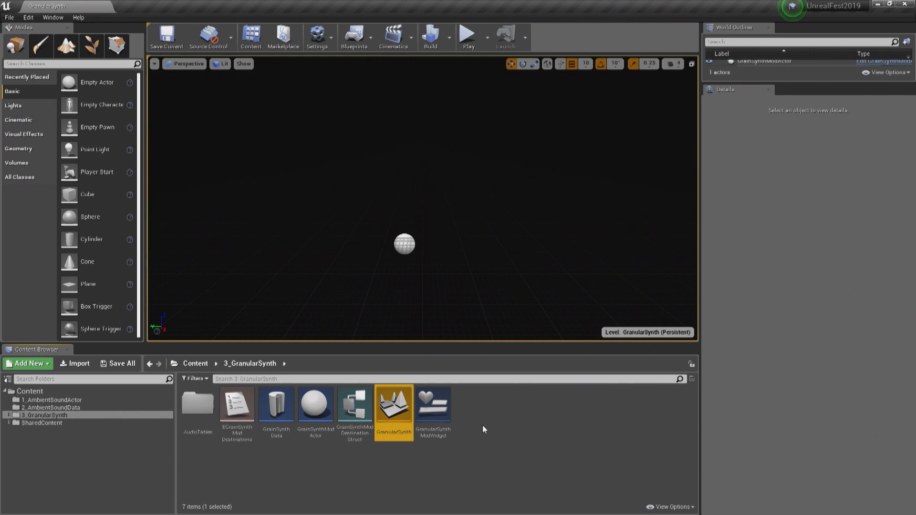
Select the GranularSynthModWidget slider asset in the 3_GranularSynth content folder
left_click(433, 405)
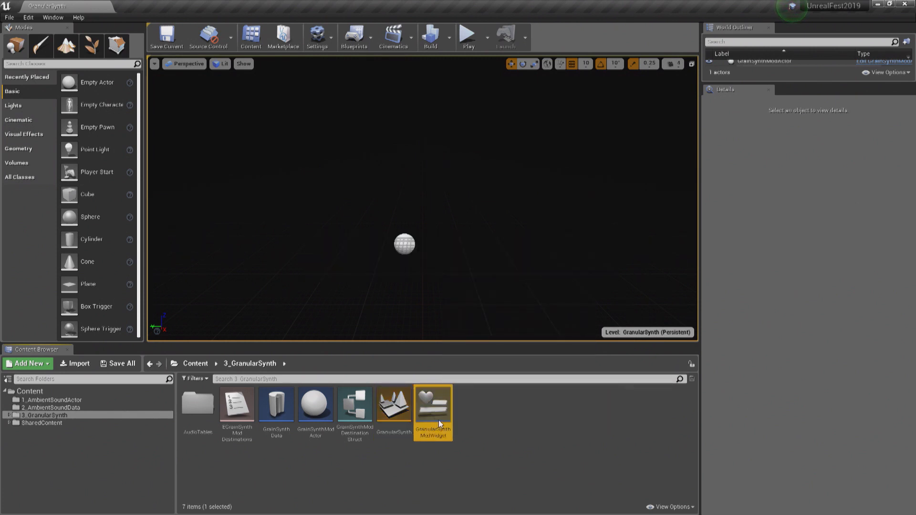
double_click(433, 403)
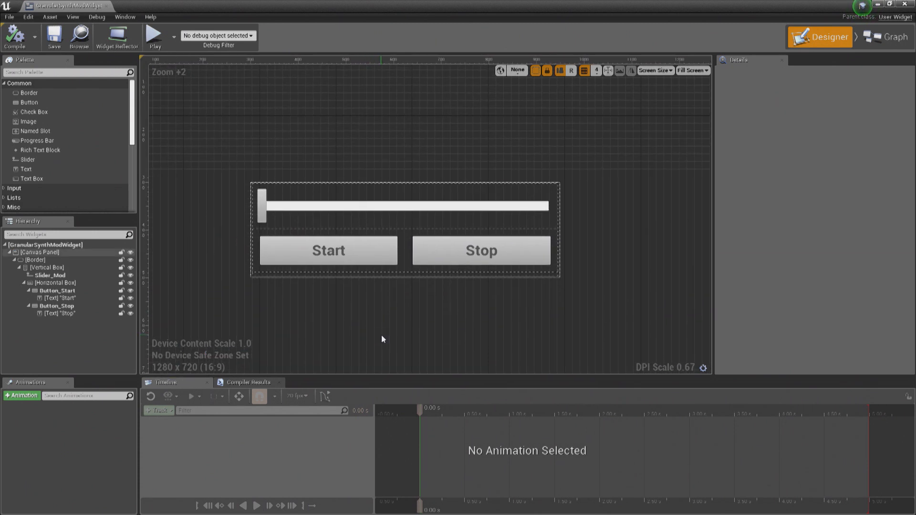
left_click(481, 250)
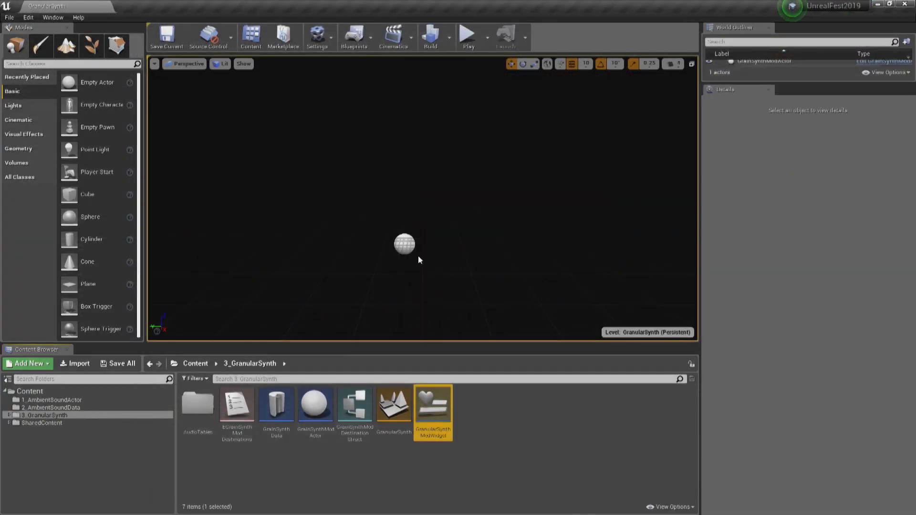
mouse_move(355, 407)
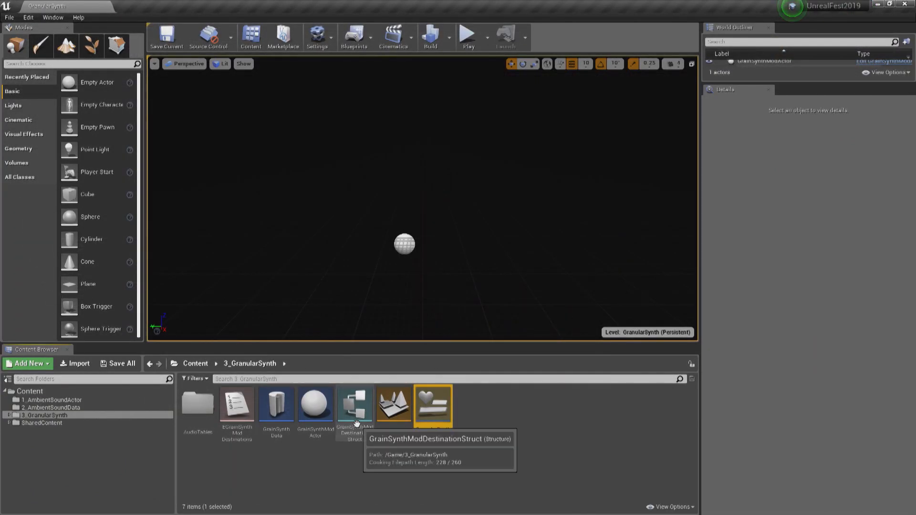
mouse_move(275, 403)
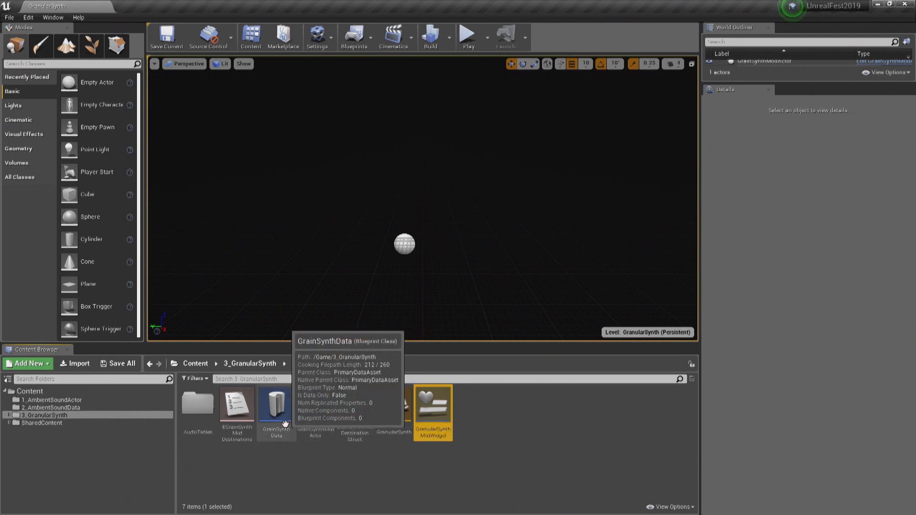
Bring up the GrainSynthData blueprint on its Evaluate Modulation function graph
double_click(275, 401)
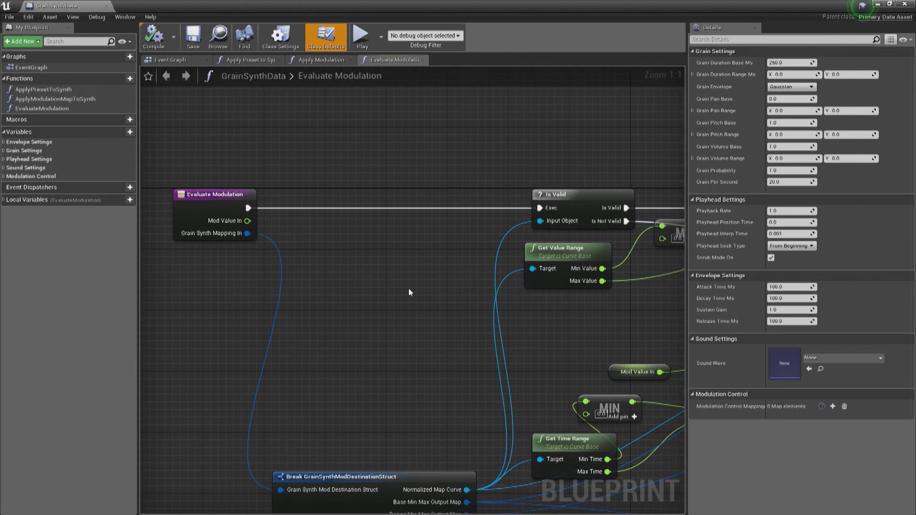
Show the Apply Preset to Synth graph focused on its Envelope setter nodes
left_click(246, 59)
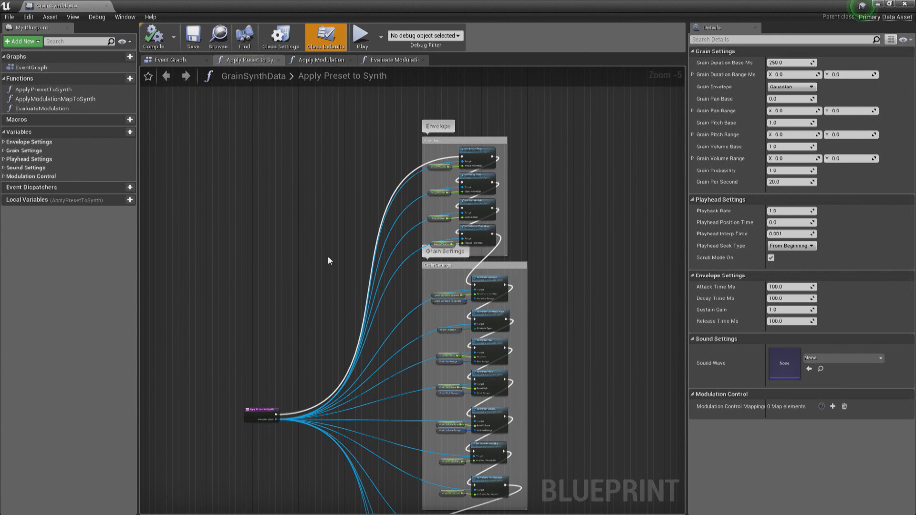
mouse_move(553, 449)
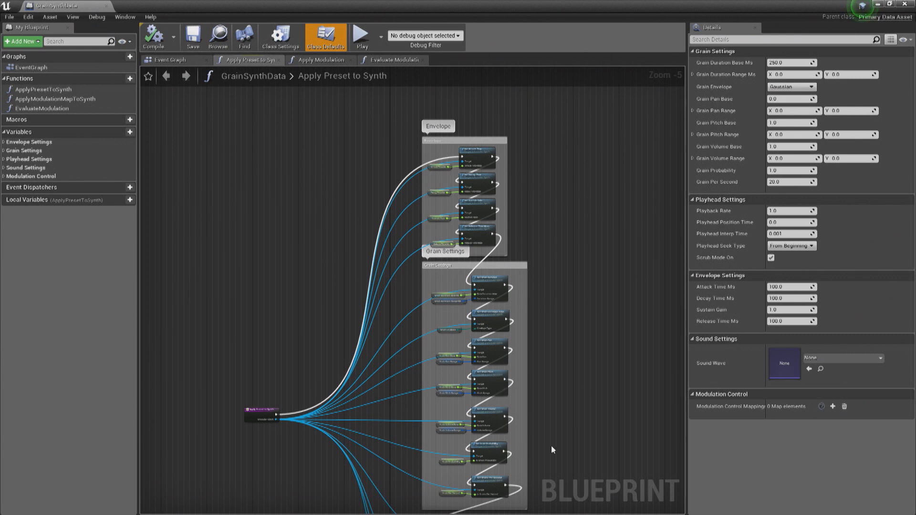
scroll("down", 3)
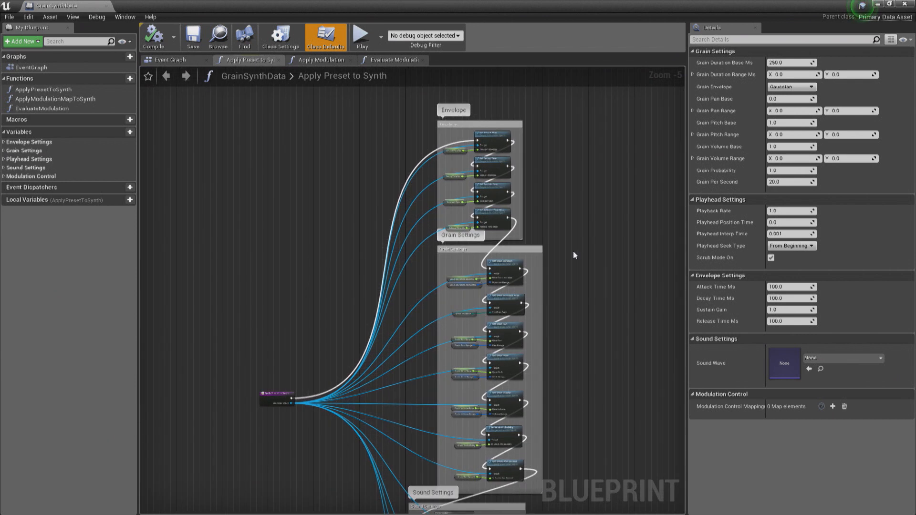
mouse_move(584, 202)
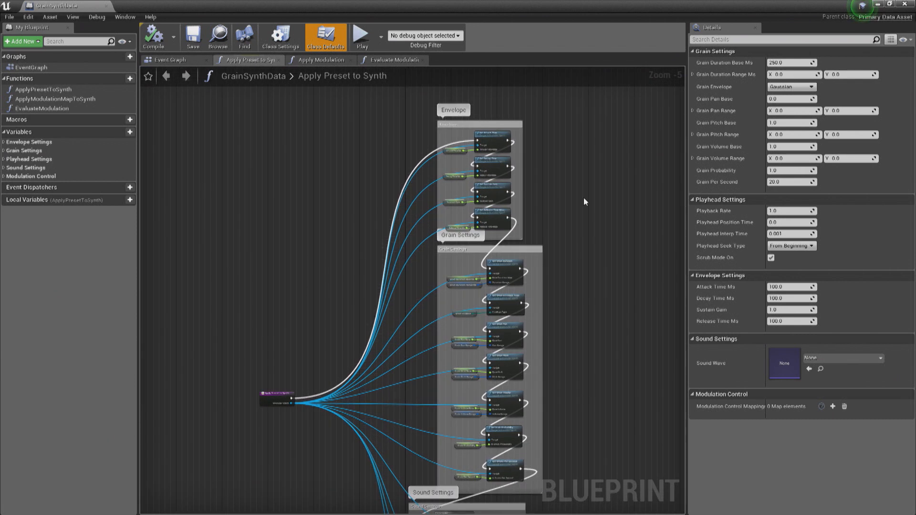
mouse_move(298, 383)
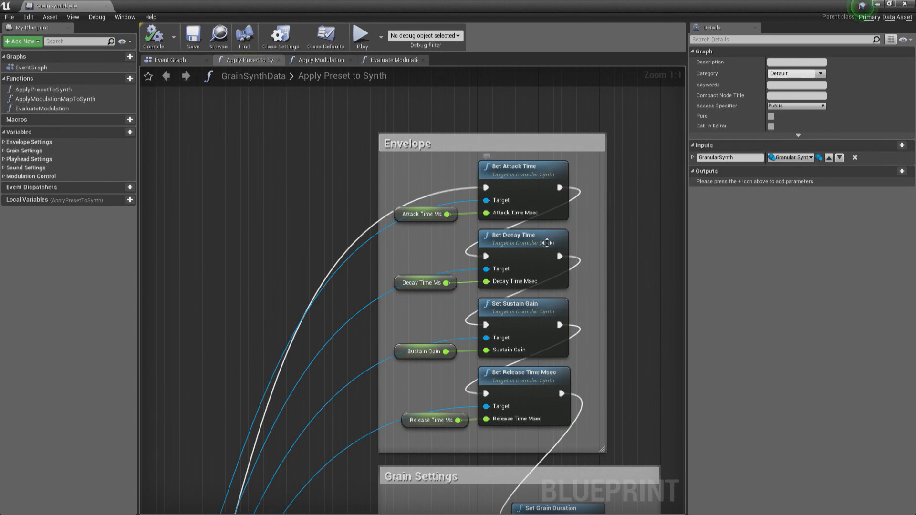
scroll("down", 3)
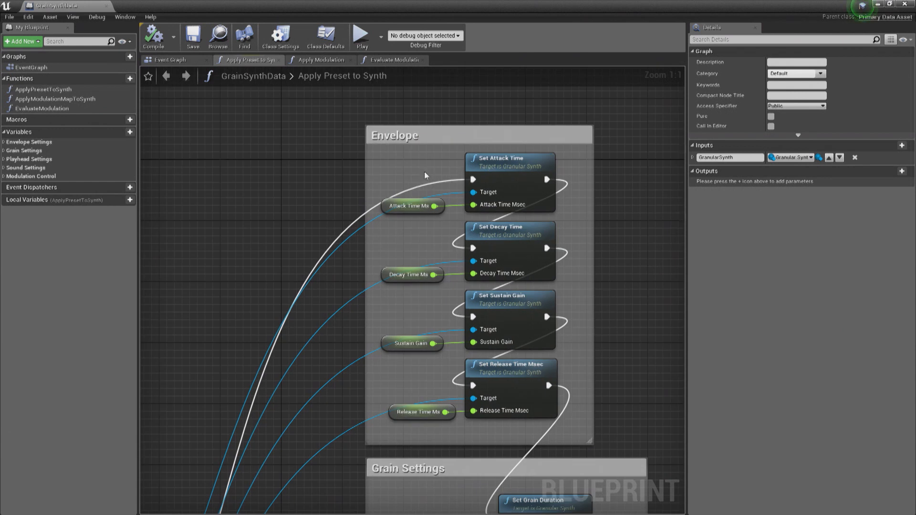
mouse_move(444, 313)
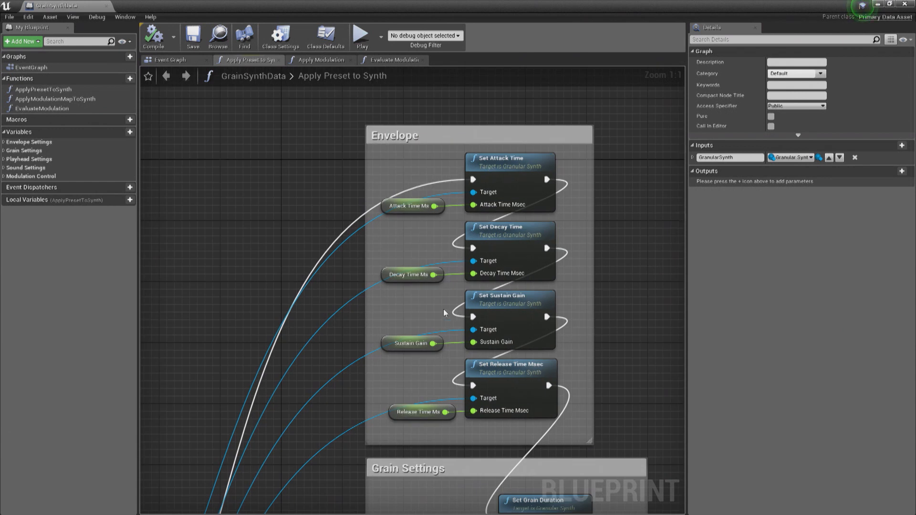
scroll("down", 3)
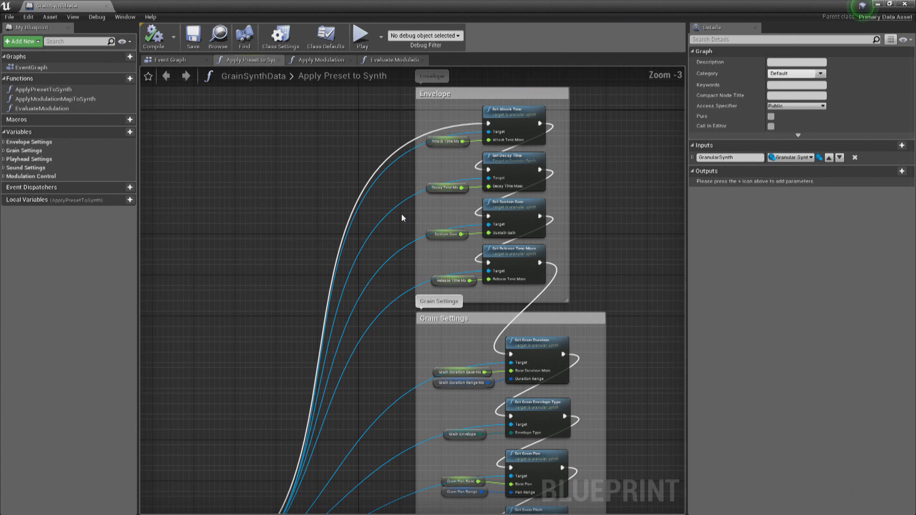
mouse_move(376, 195)
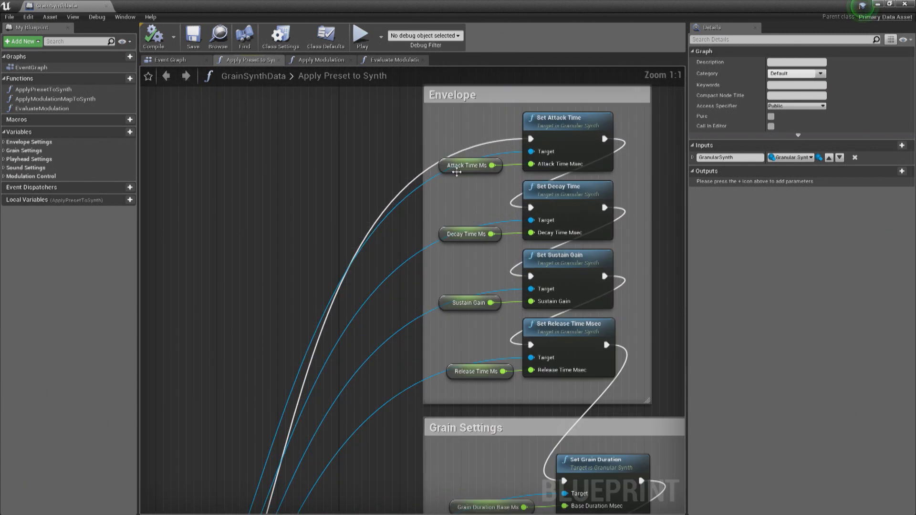
mouse_move(451, 360)
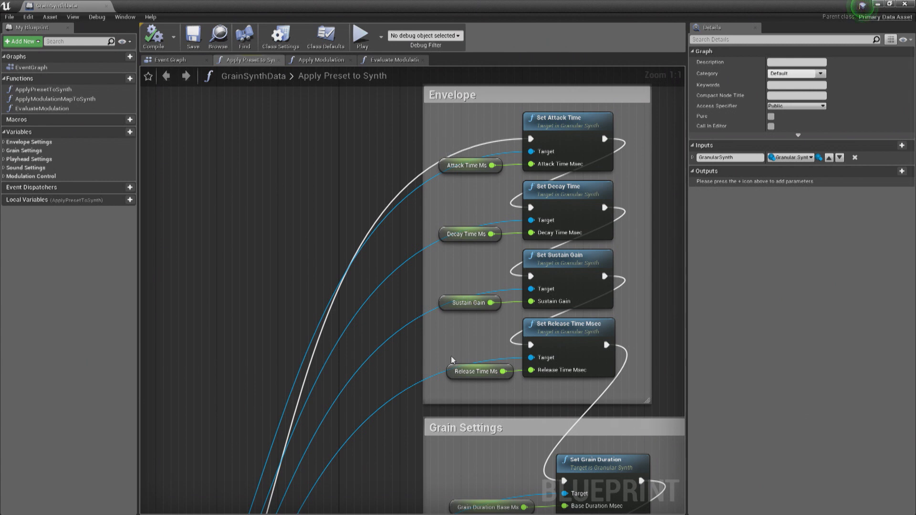
scroll("down", 3)
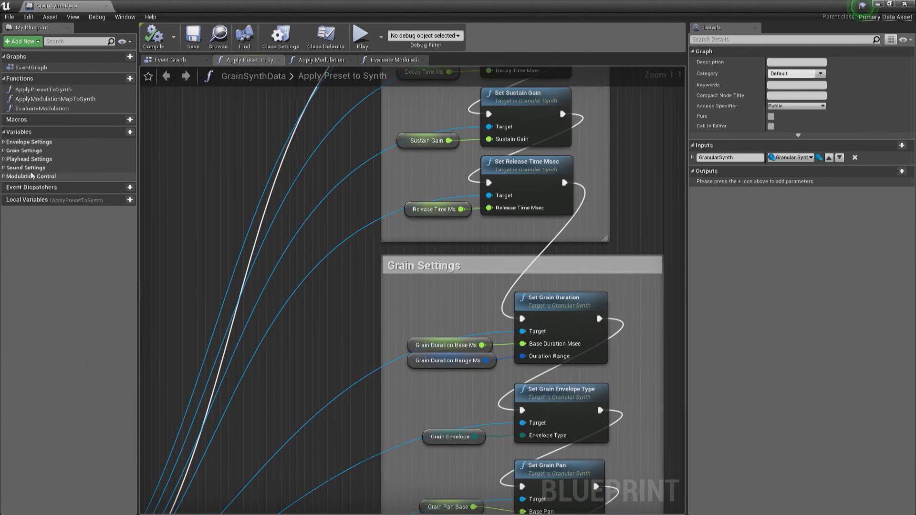
Inspect the GrainEnvelope variable's default shape and keep it at Gaussian
left_click(6, 142)
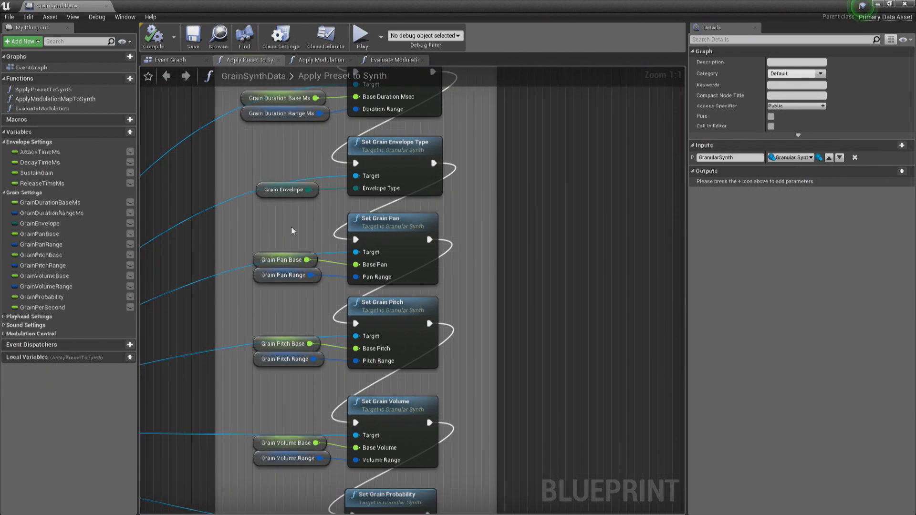
left_click(287, 189)
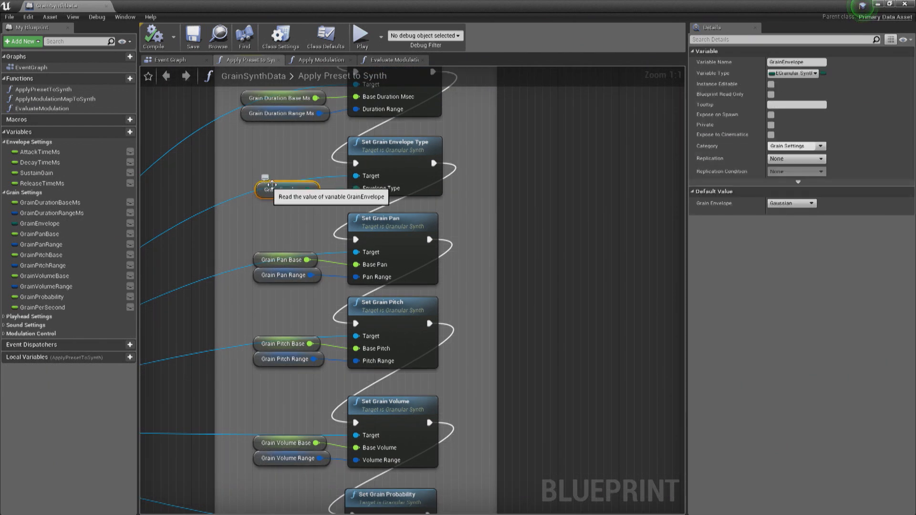
left_click(811, 204)
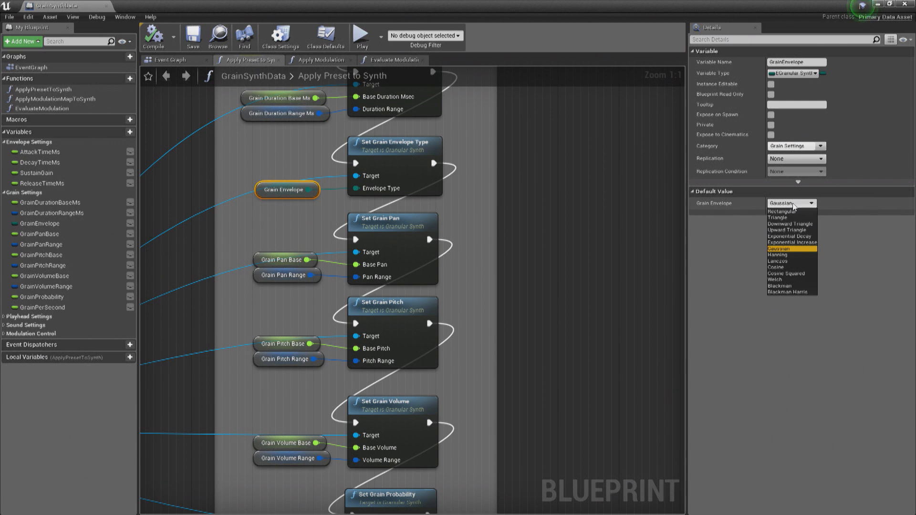
left_click(790, 248)
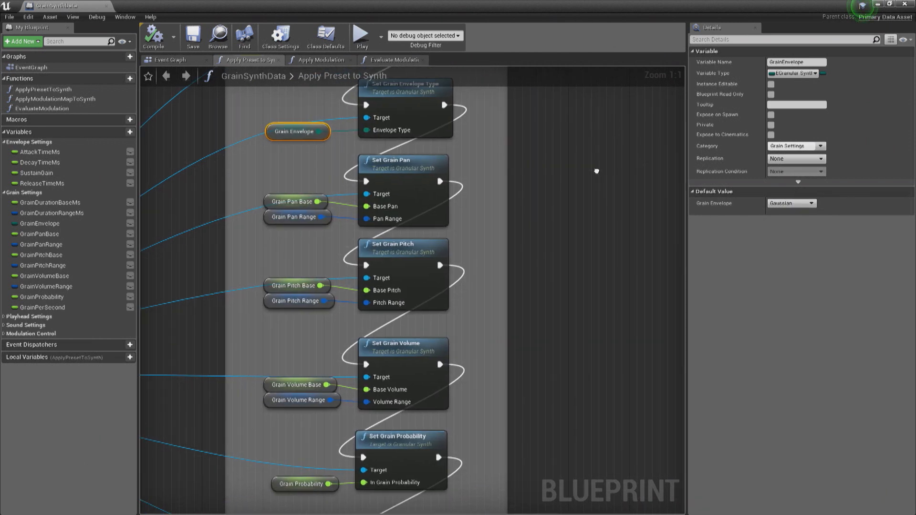
mouse_move(435, 165)
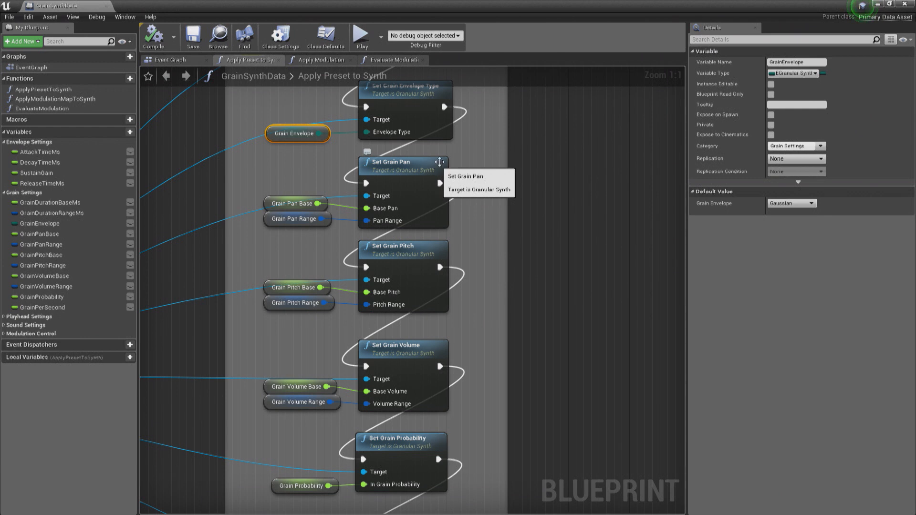
mouse_move(491, 153)
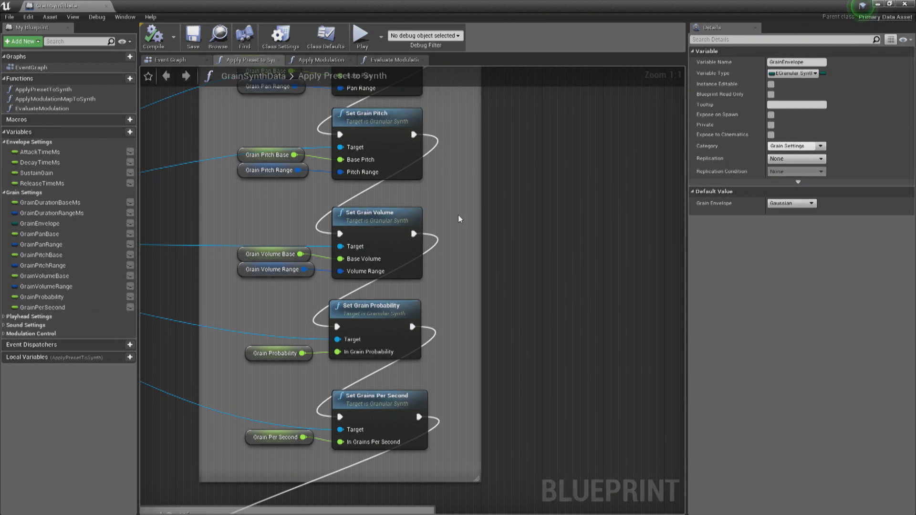
Scroll the Apply Preset to Synth graph down to its Sound Settings section
scroll("down", 3)
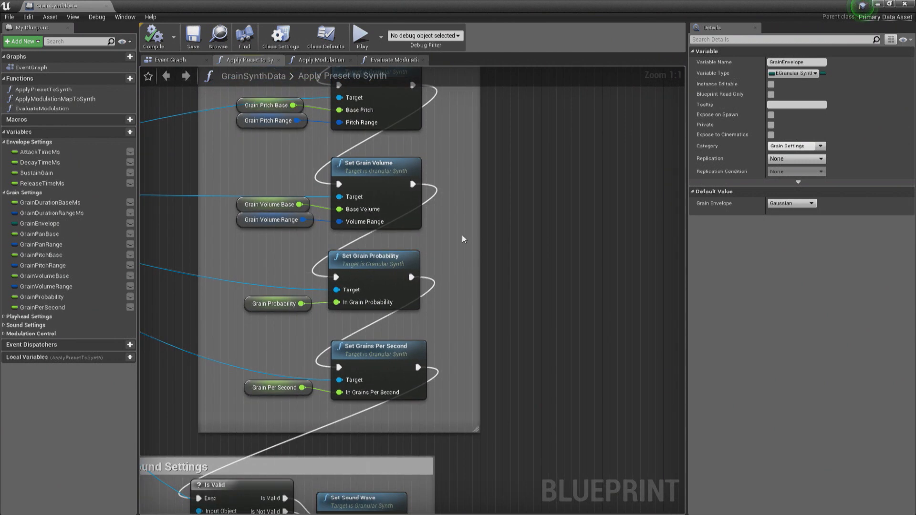
scroll("down", 3)
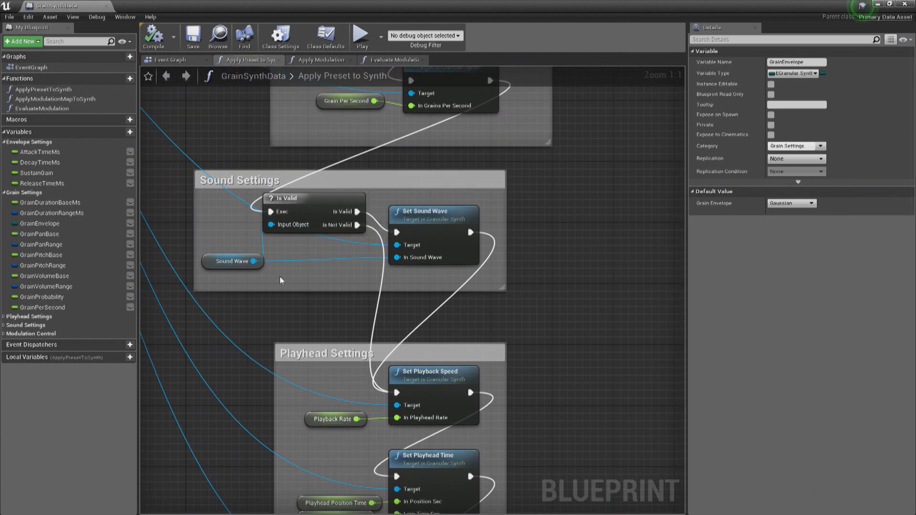
mouse_move(435, 225)
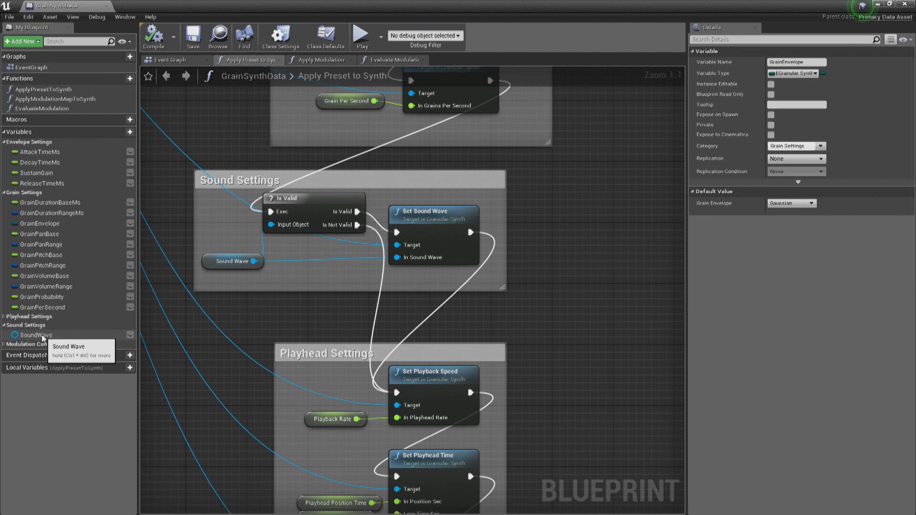
Scroll further to the Playhead Settings block with playback speed, playhead time and scrub mode setters
scroll("down", 3)
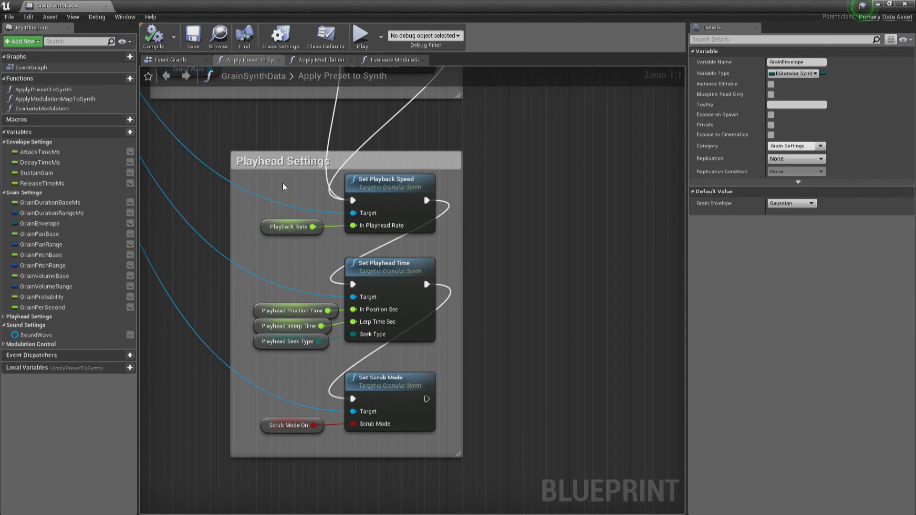
mouse_move(316, 136)
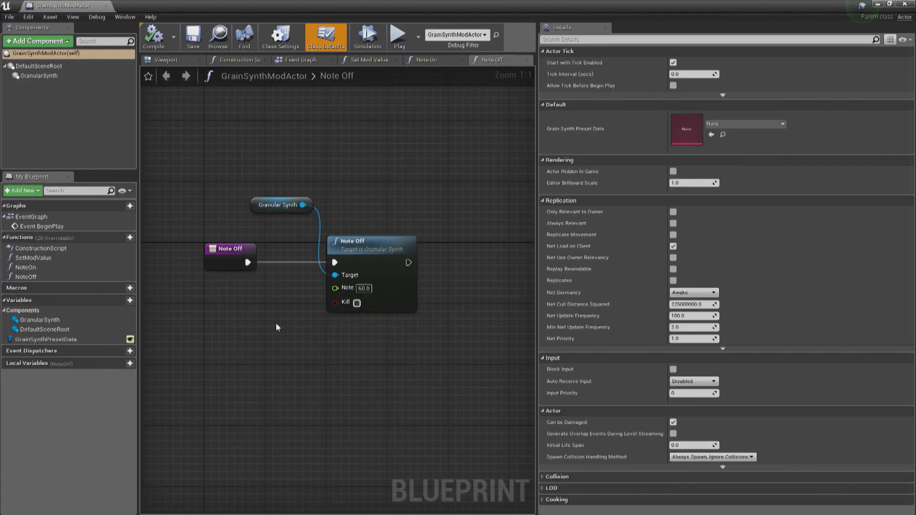
mouse_move(32, 259)
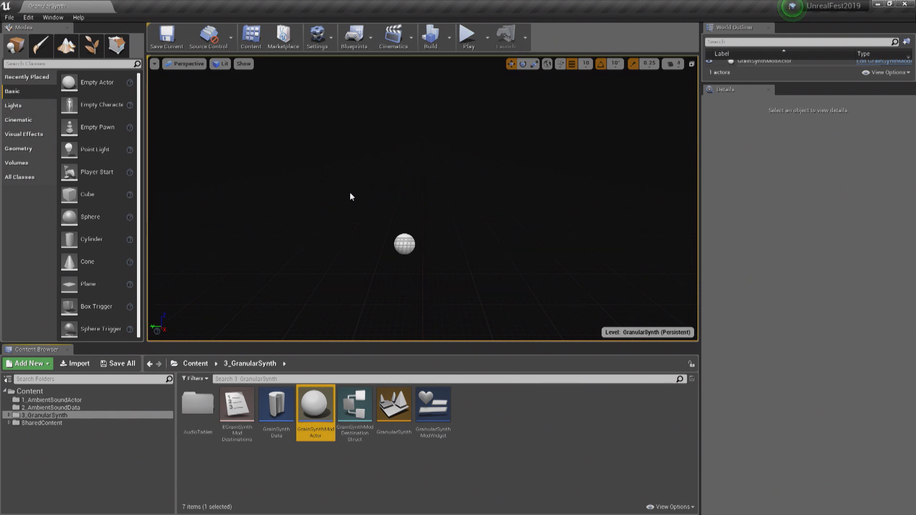
mouse_move(433, 402)
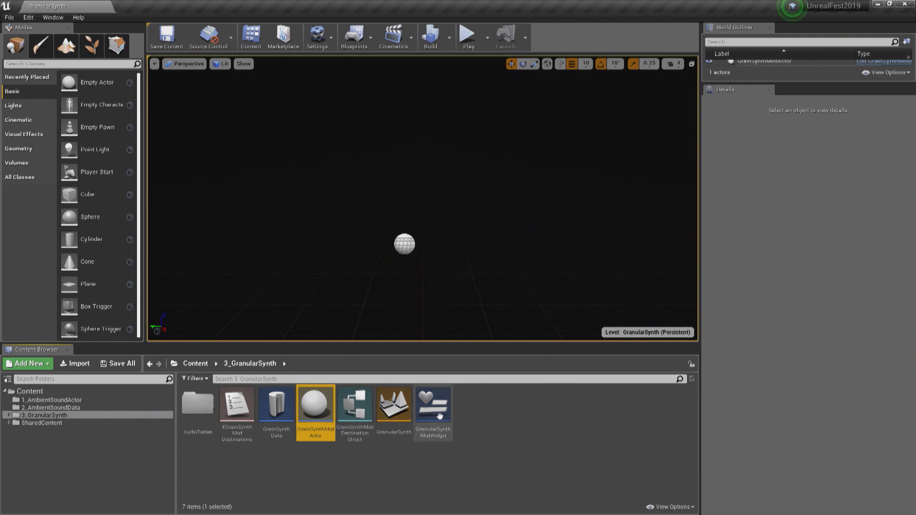
Play the level and sweep the slider widget across its range and back toward the start
left_click(467, 34)
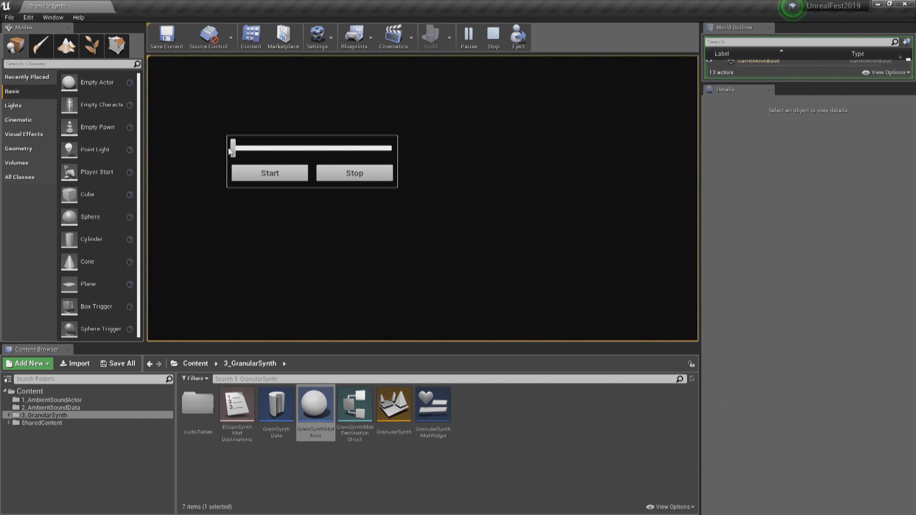
left_click_drag(233, 148, 252, 147)
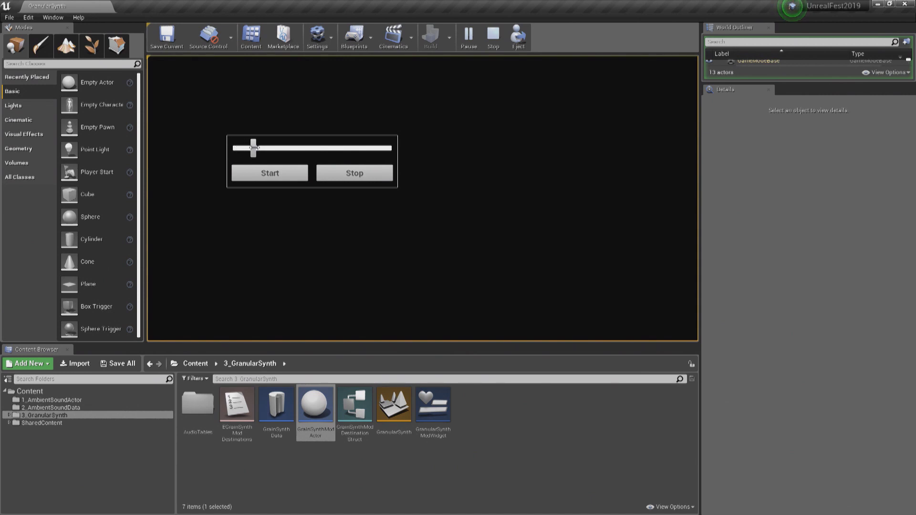
left_click_drag(251, 147, 272, 148)
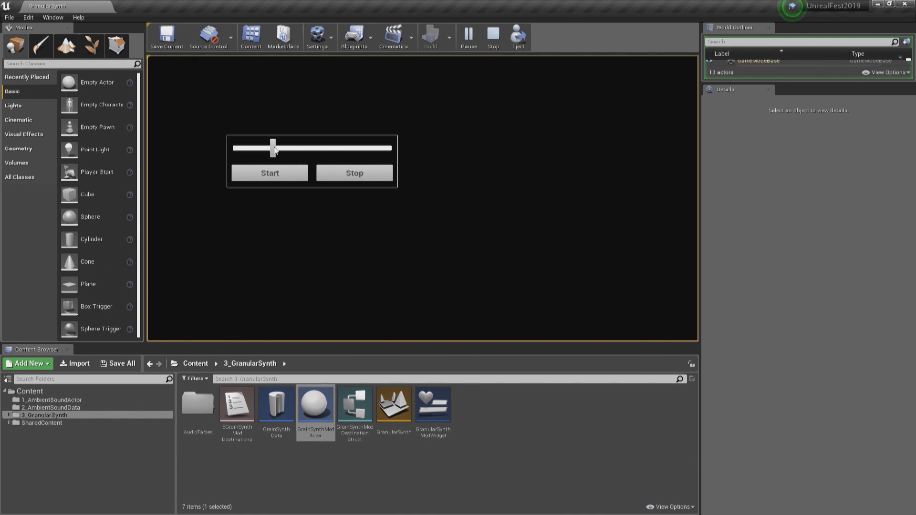
left_click_drag(274, 148, 327, 148)
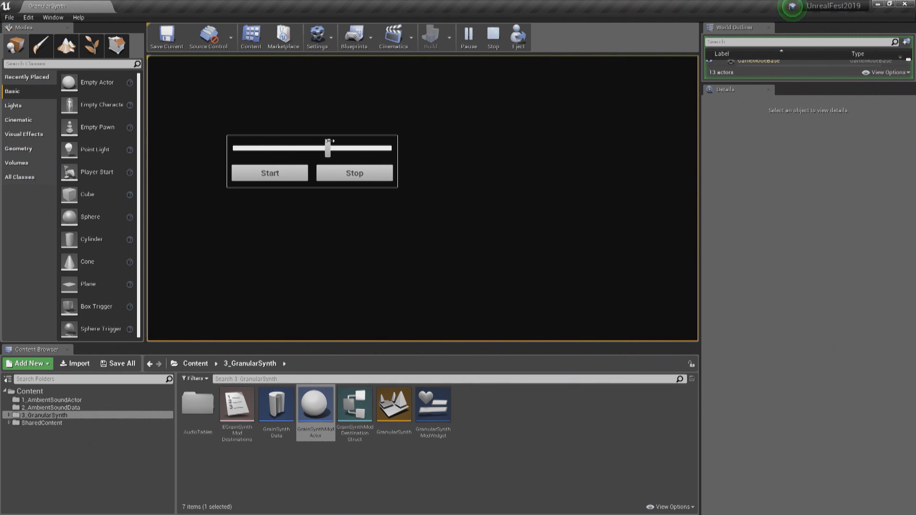
left_click_drag(328, 148, 373, 148)
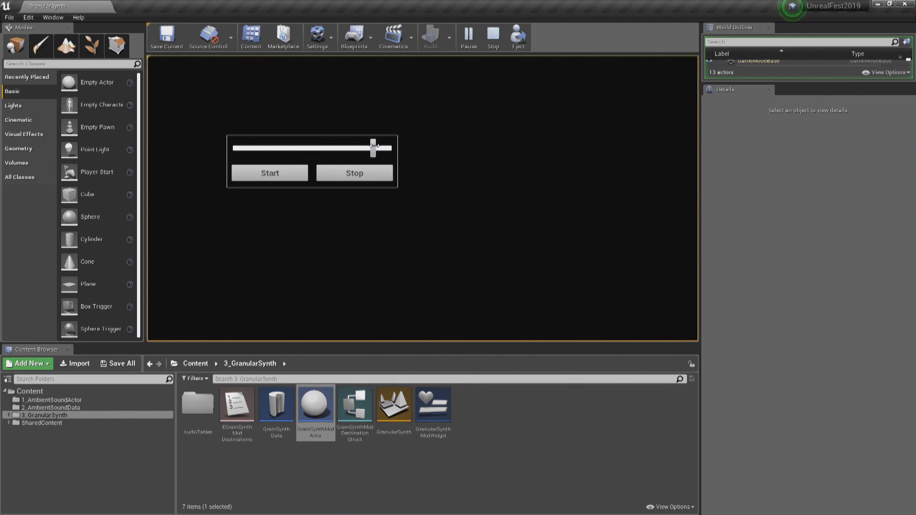
left_click_drag(373, 147, 329, 147)
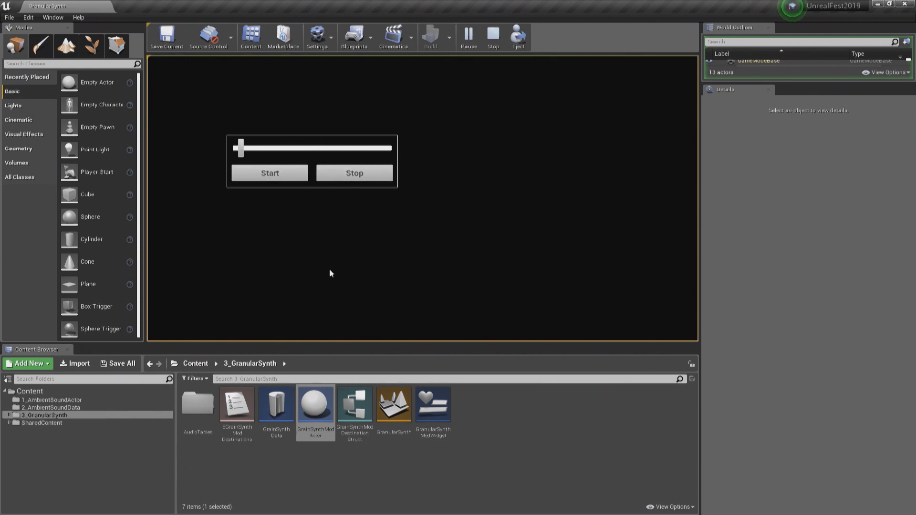
mouse_move(197, 404)
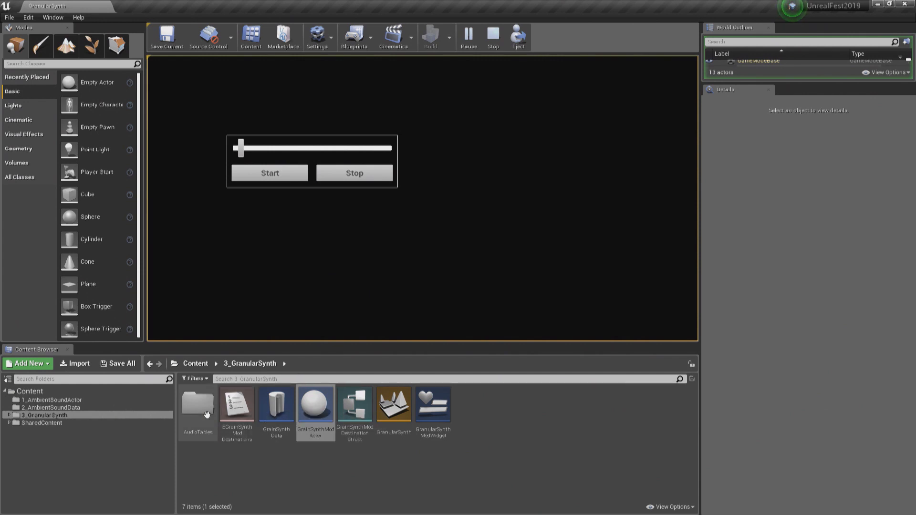
Stop play, select the GrainSynthModActor, and pick Water_GrainData in the AudioTables folder
double_click(197, 404)
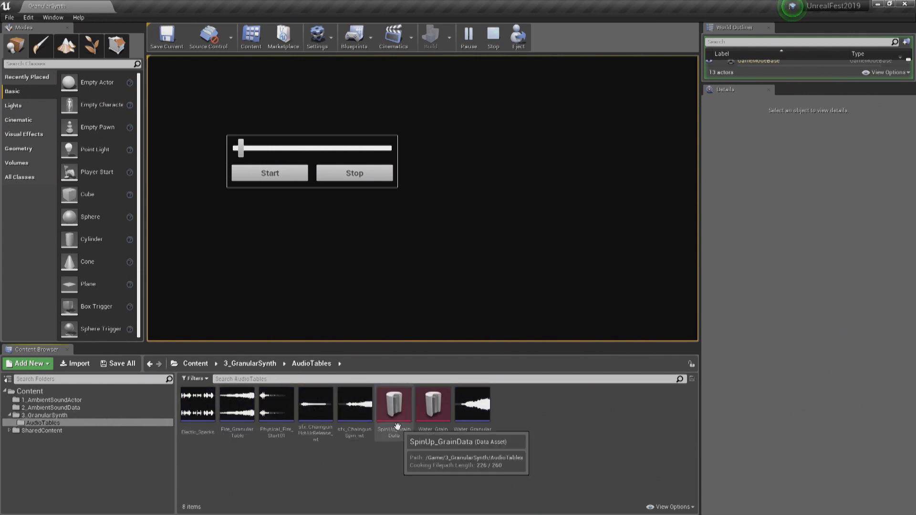
left_click(492, 36)
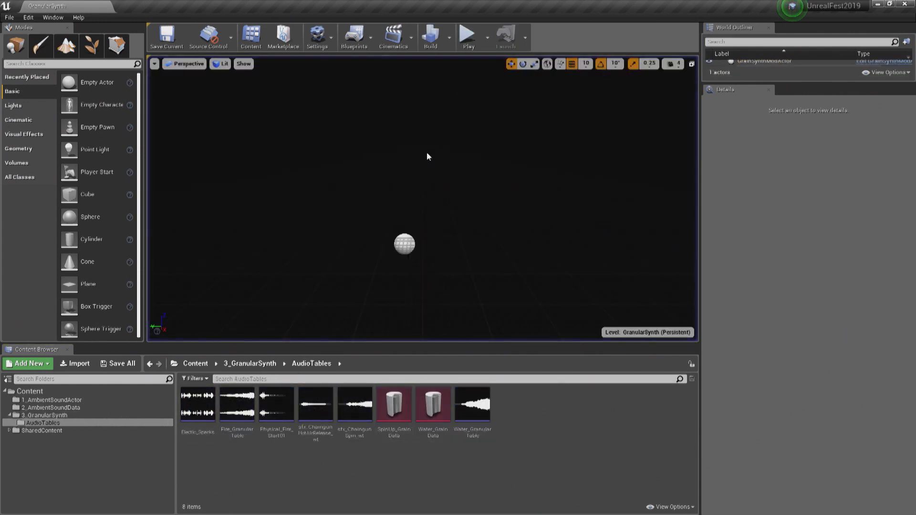
left_click(403, 242)
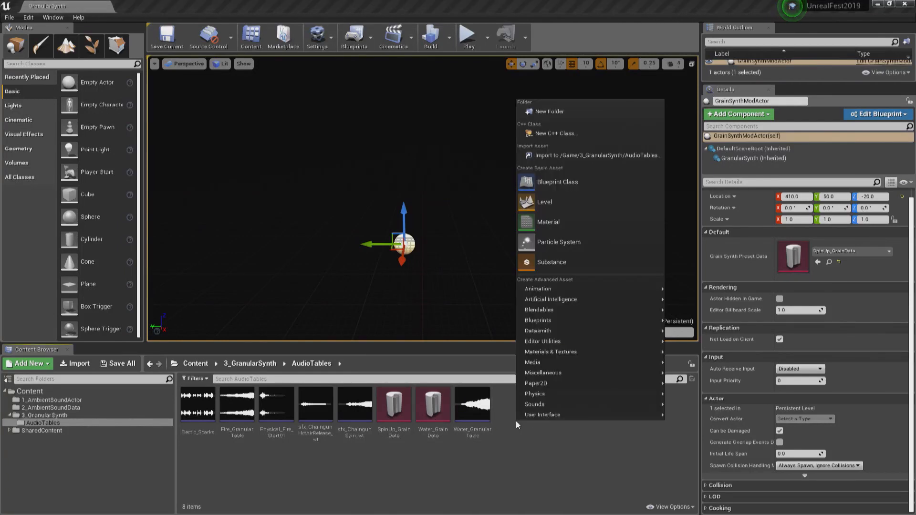
mouse_move(515, 439)
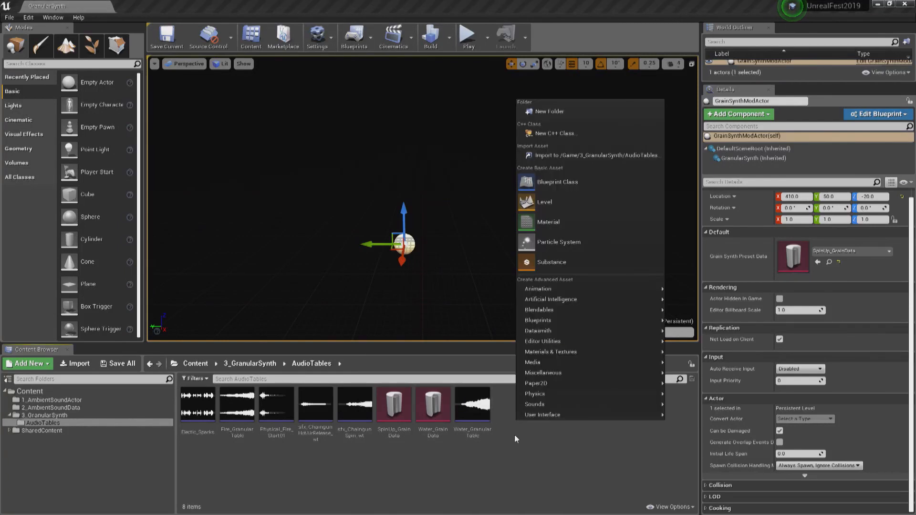
left_click(432, 403)
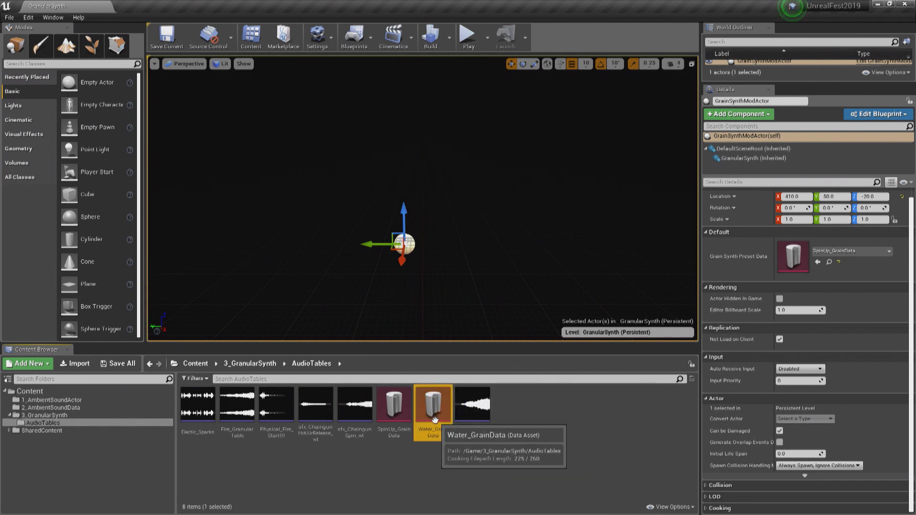
Inspect Water_GrainData's Modulation Control mappings, then return to the 3_GranularSynth folder
double_click(433, 403)
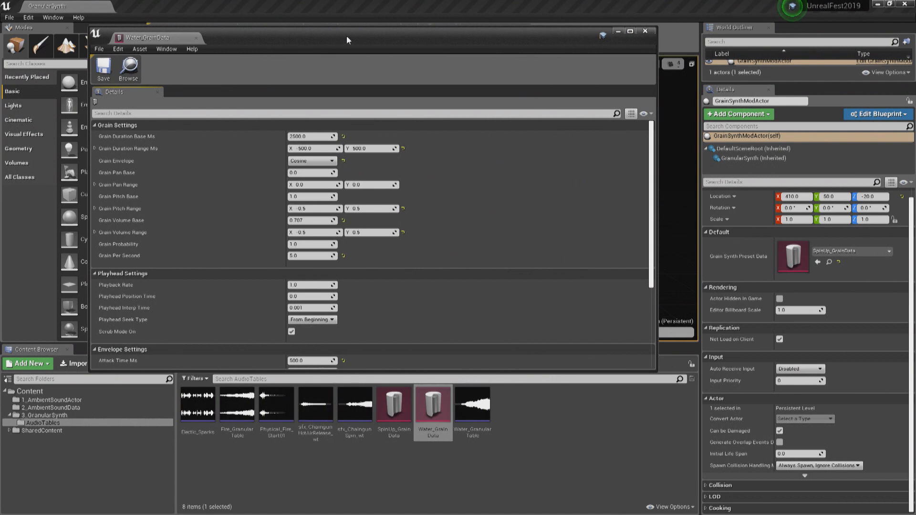
scroll("down", 3)
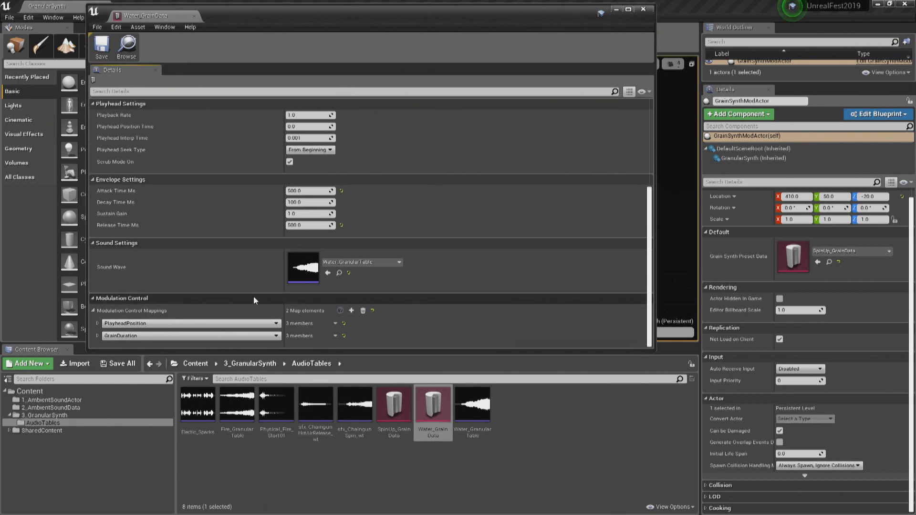
left_click(246, 364)
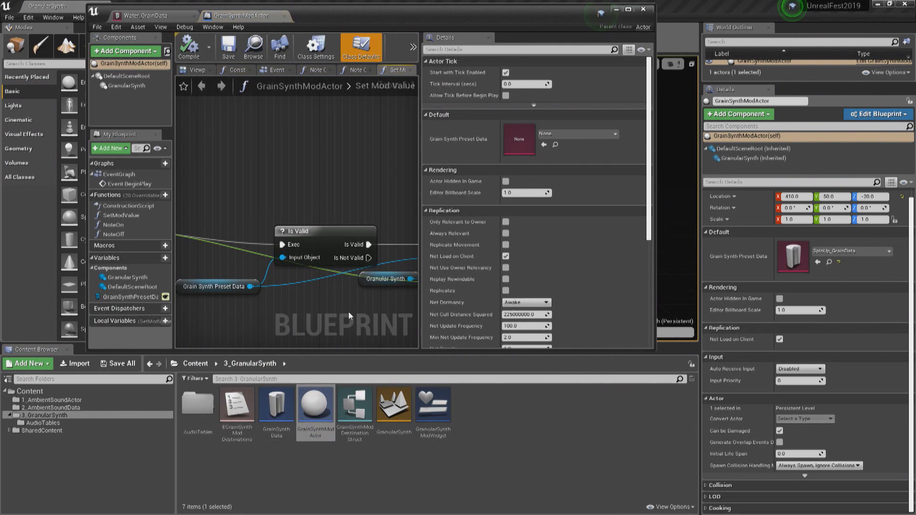
Reopen the GrainSynthData blueprint from the content folder
double_click(275, 403)
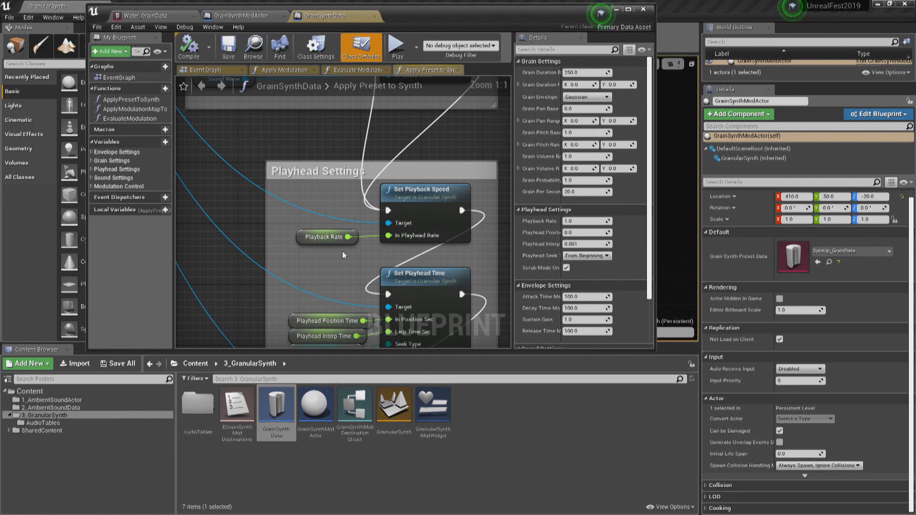
mouse_move(292, 70)
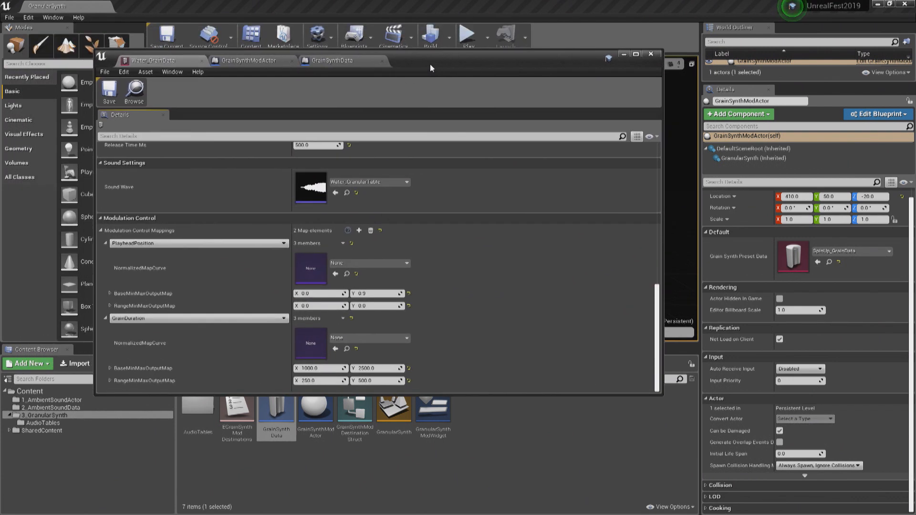
mouse_move(660, 77)
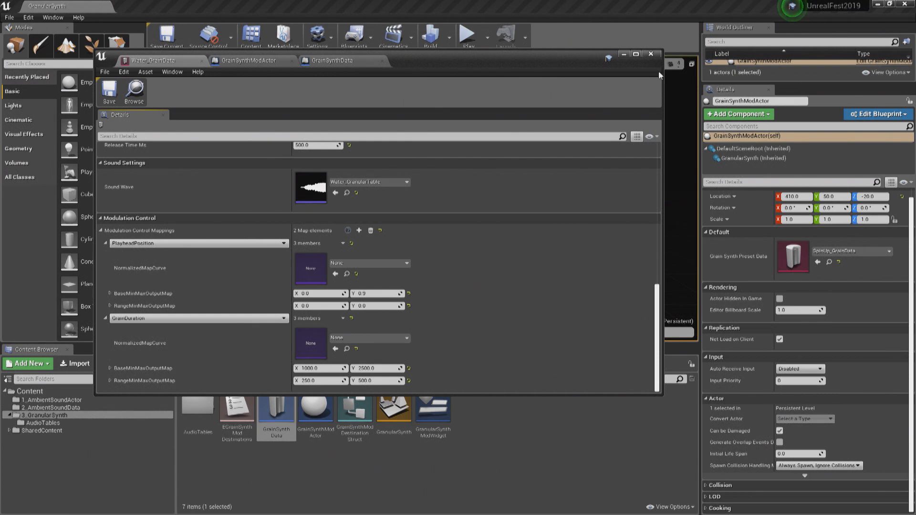